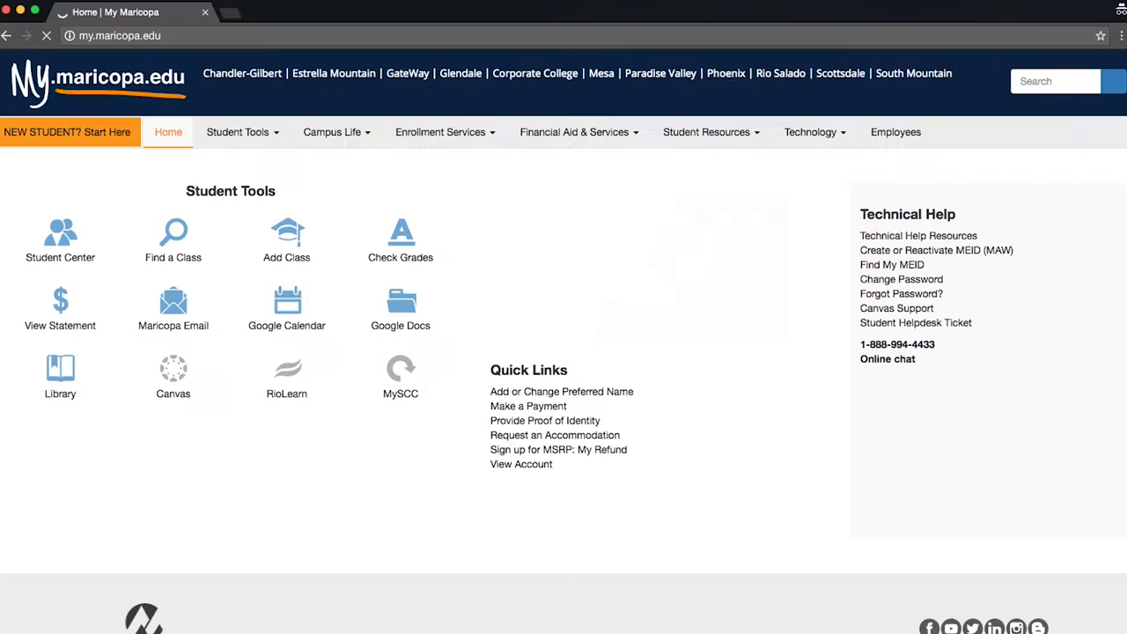
Sign into Student Center and open the Authentication of Stdnt ID to-do's photo ID instructions.
left_click(60, 235)
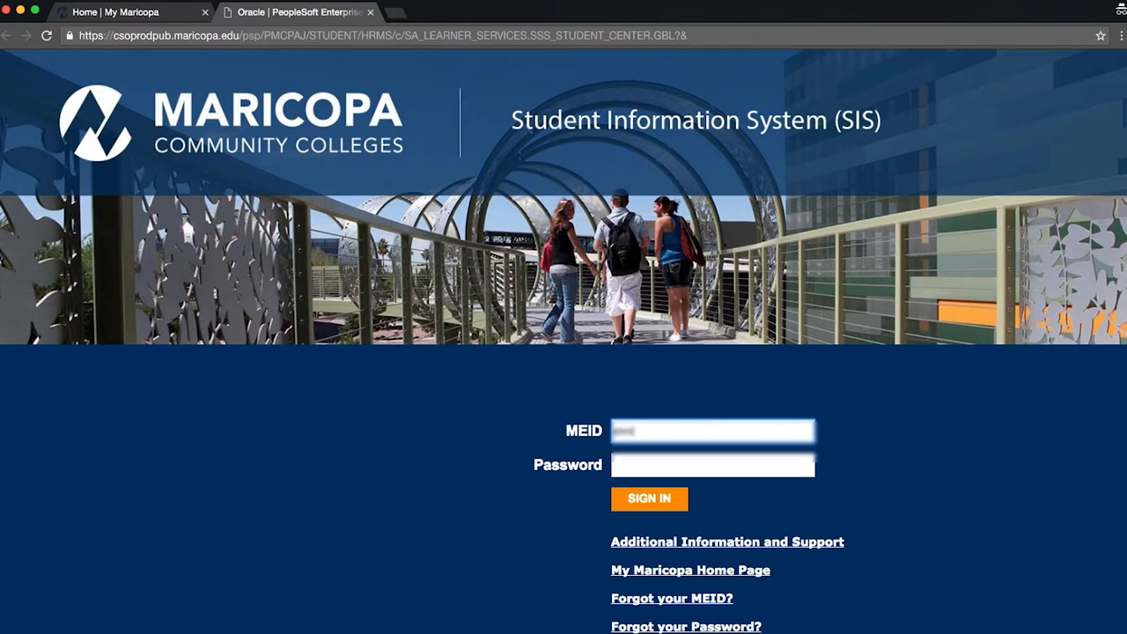
left_click(649, 499)
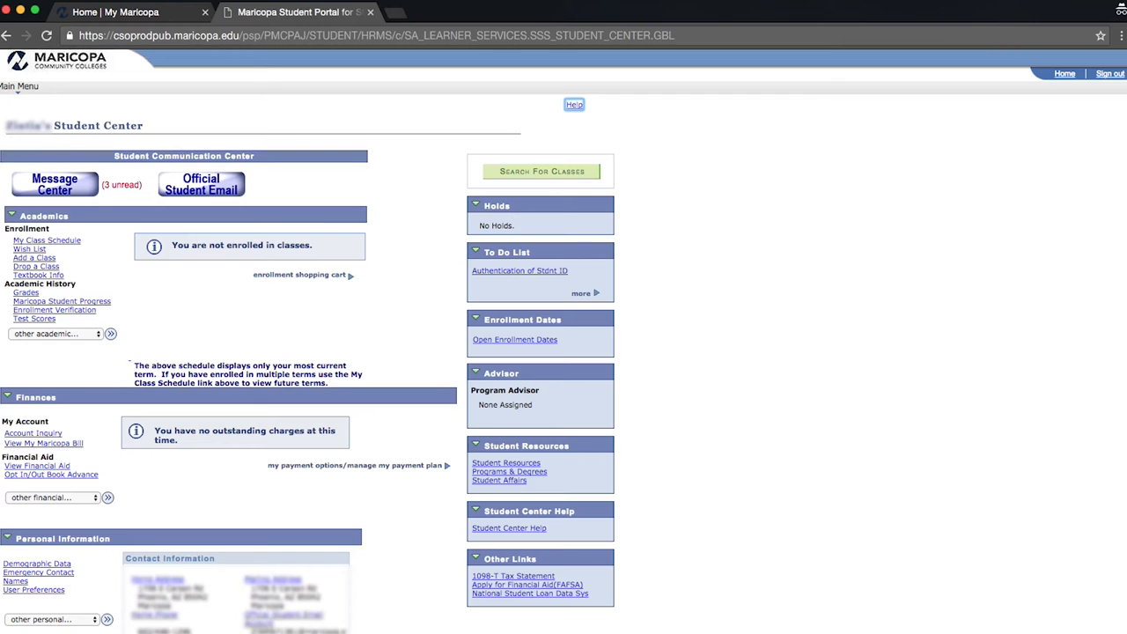
mouse_move(509, 368)
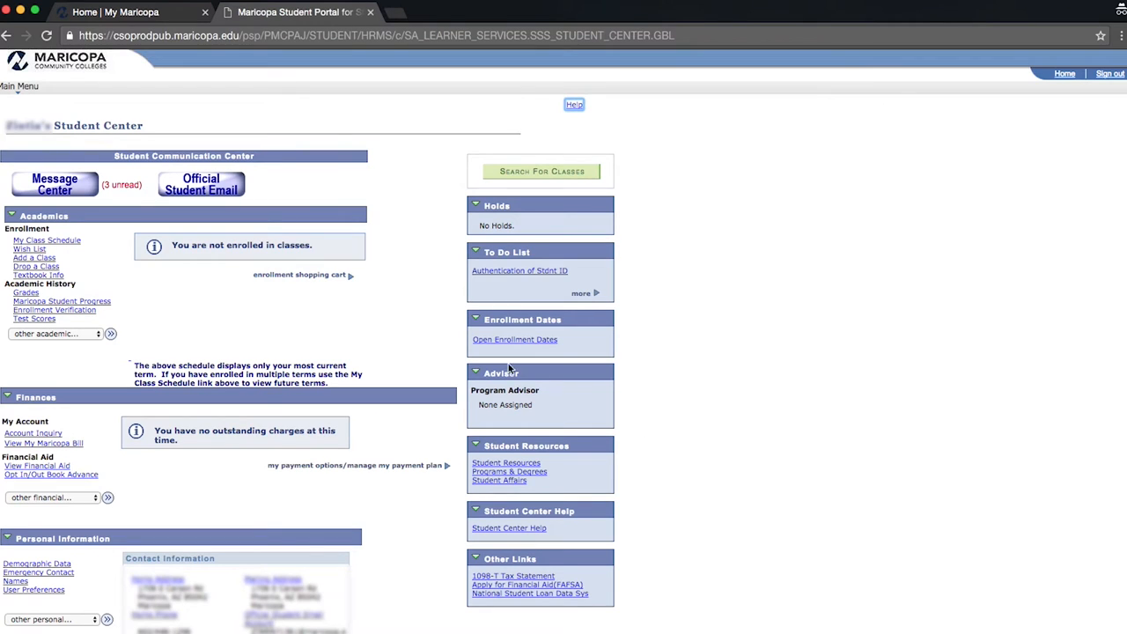
mouse_move(530, 269)
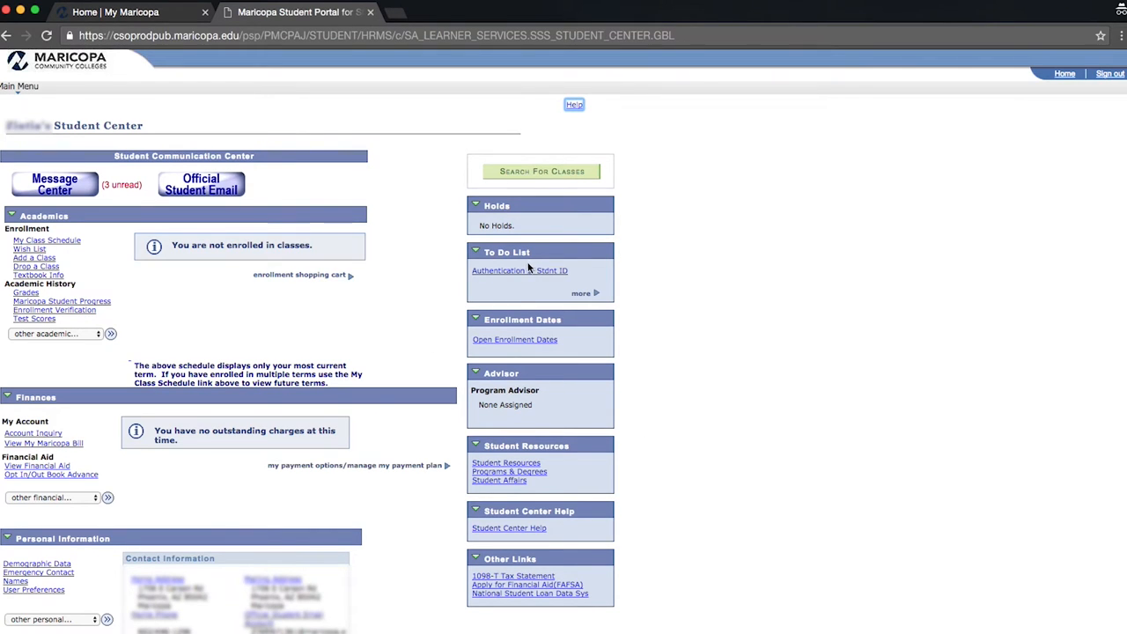
mouse_move(526, 277)
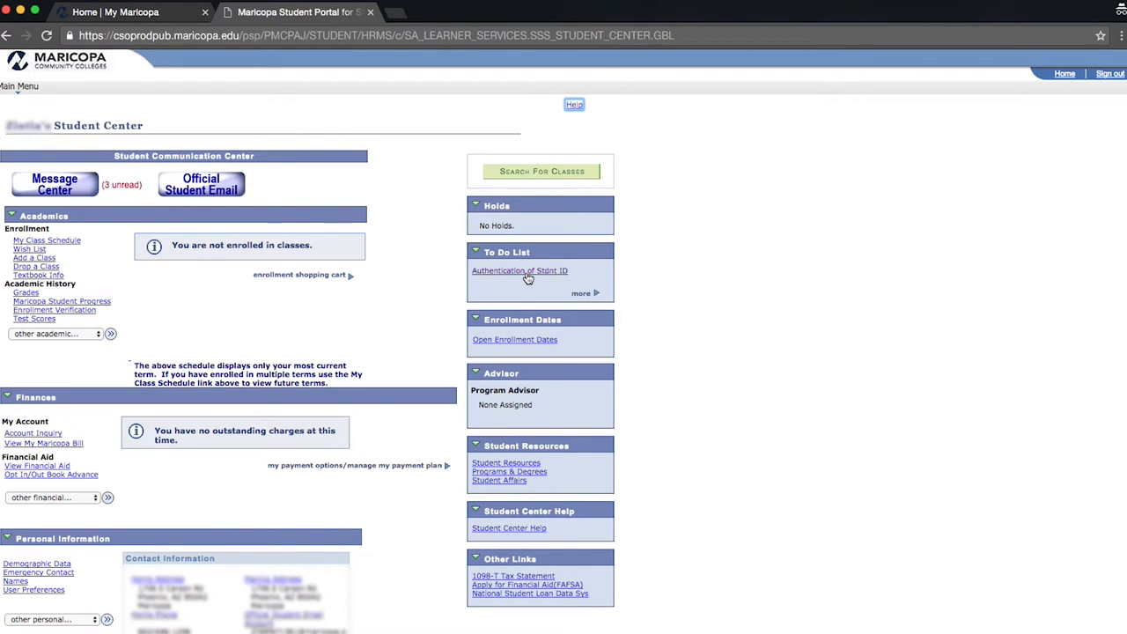
left_click(520, 273)
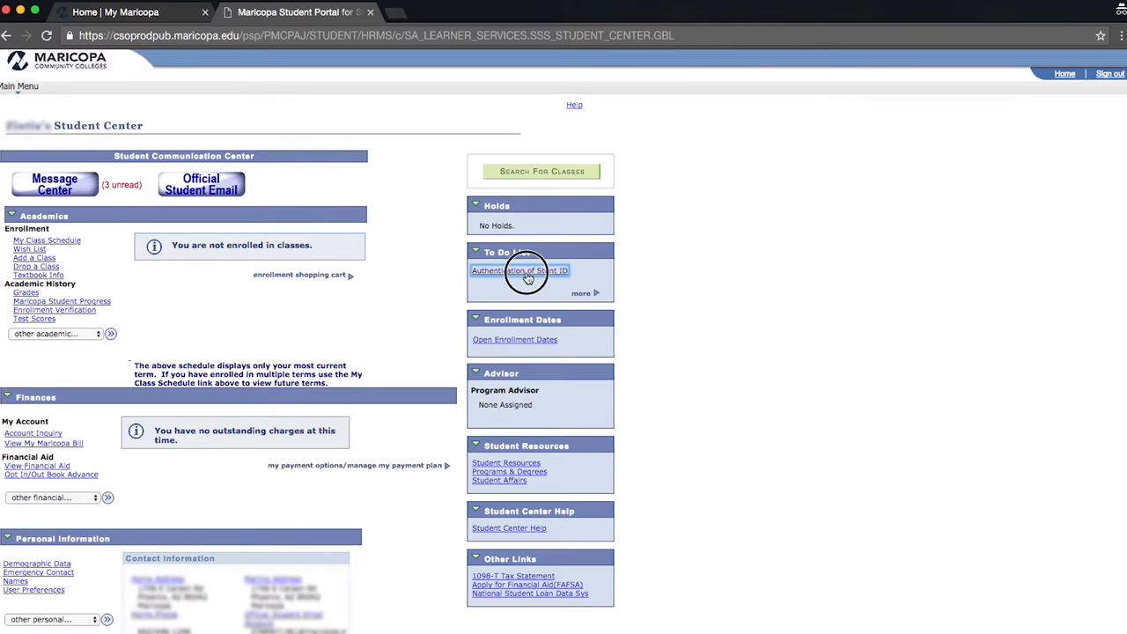
left_click(519, 271)
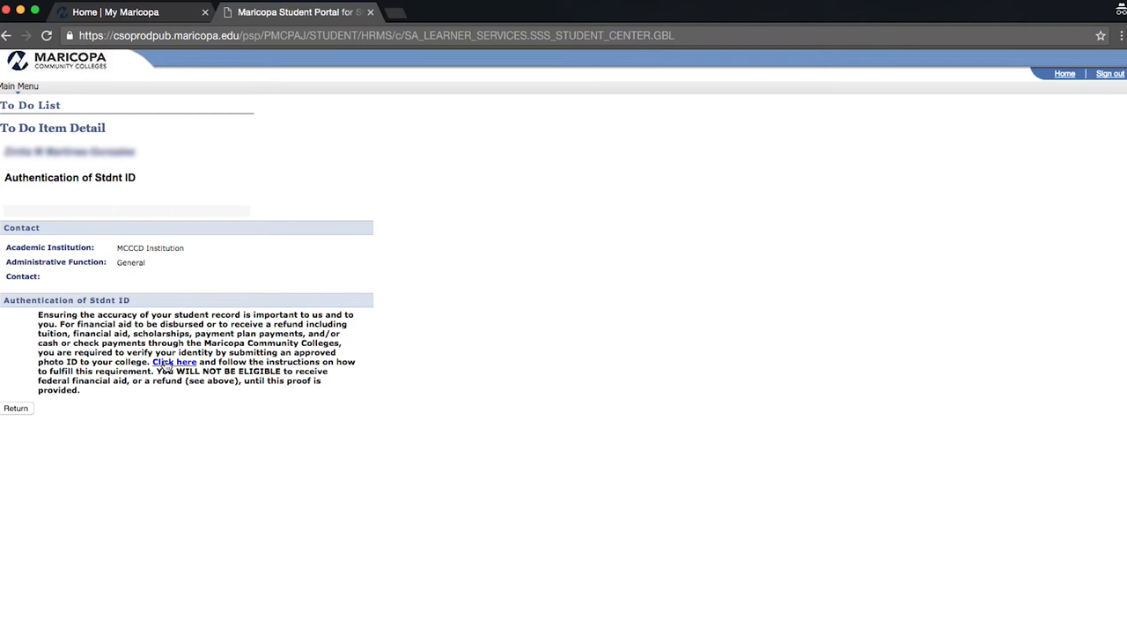
left_click(172, 363)
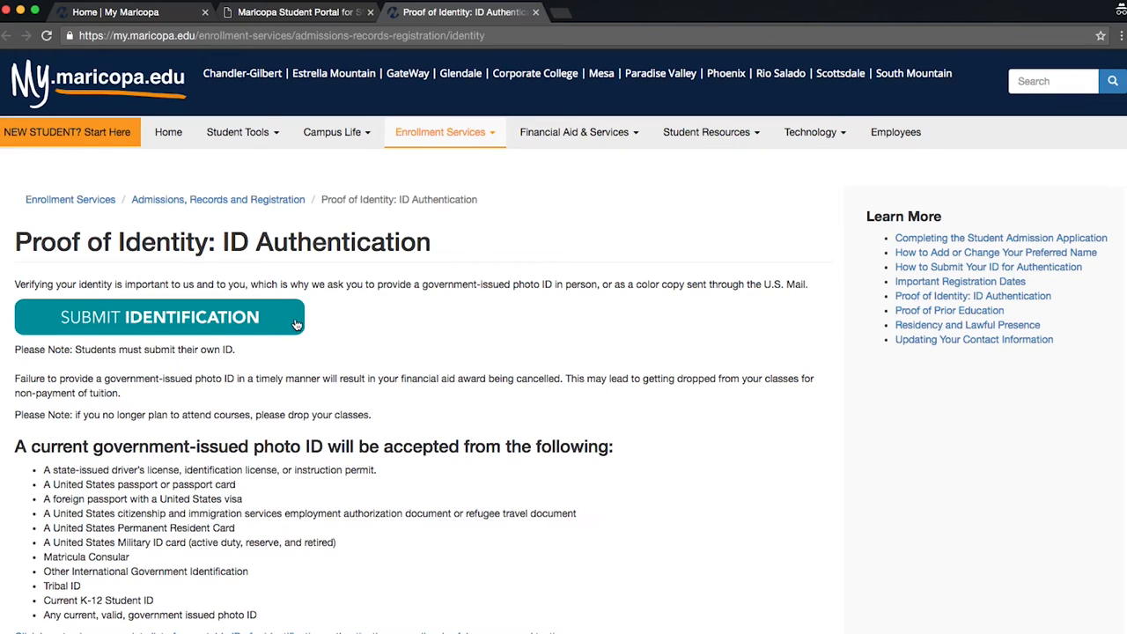
Sign in to eForms for Submit Identification and choose GateWay Community College.
left_click(159, 317)
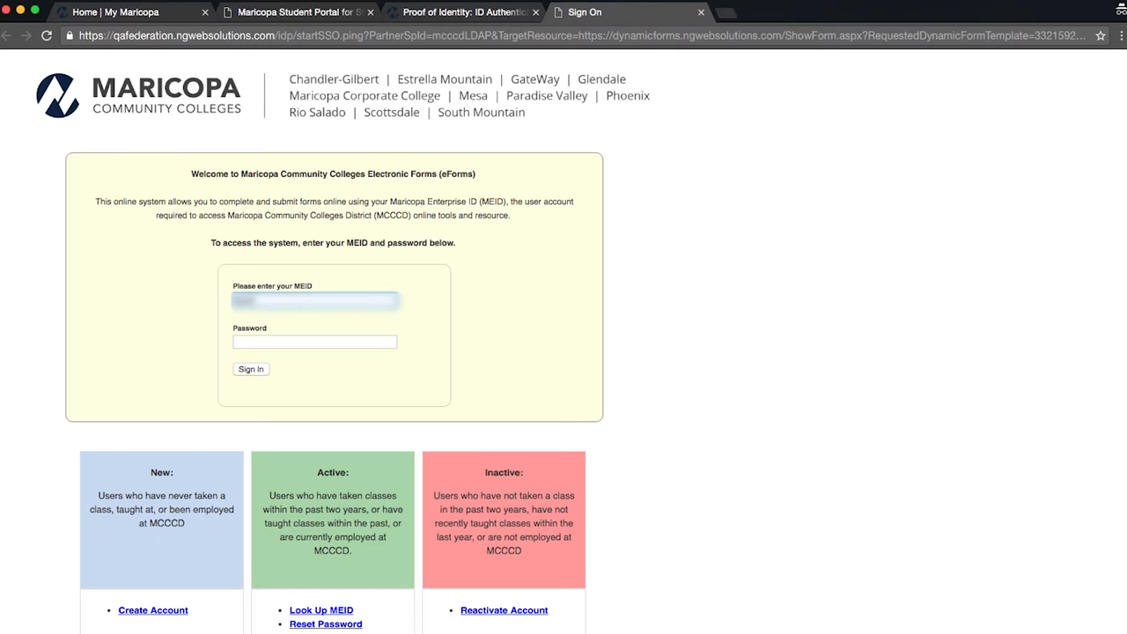
left_click(251, 369)
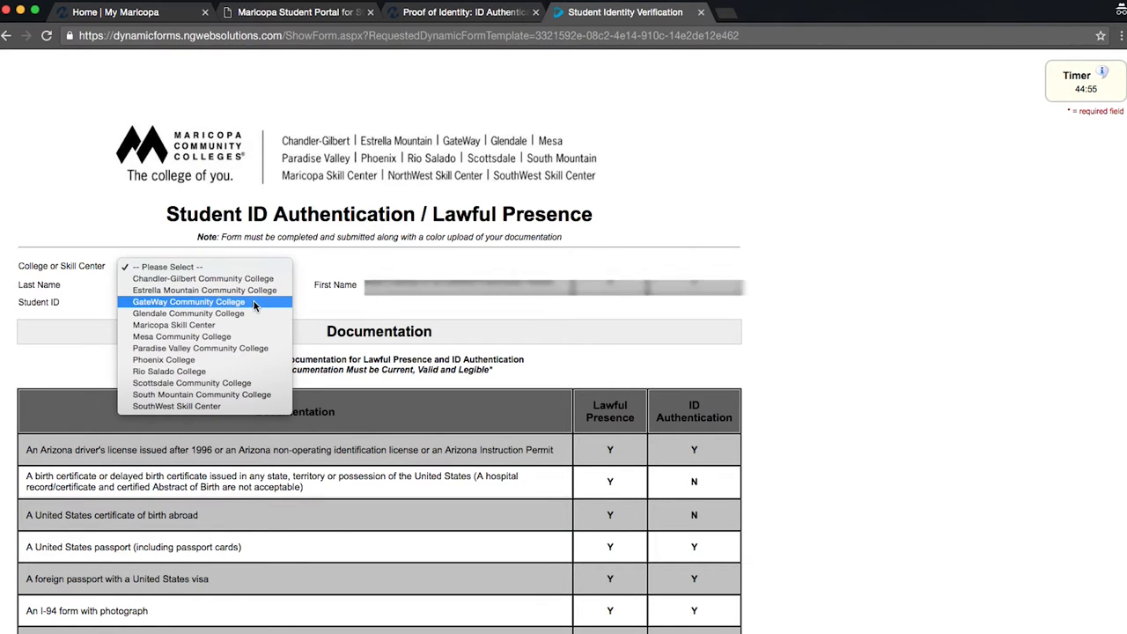
left_click(186, 301)
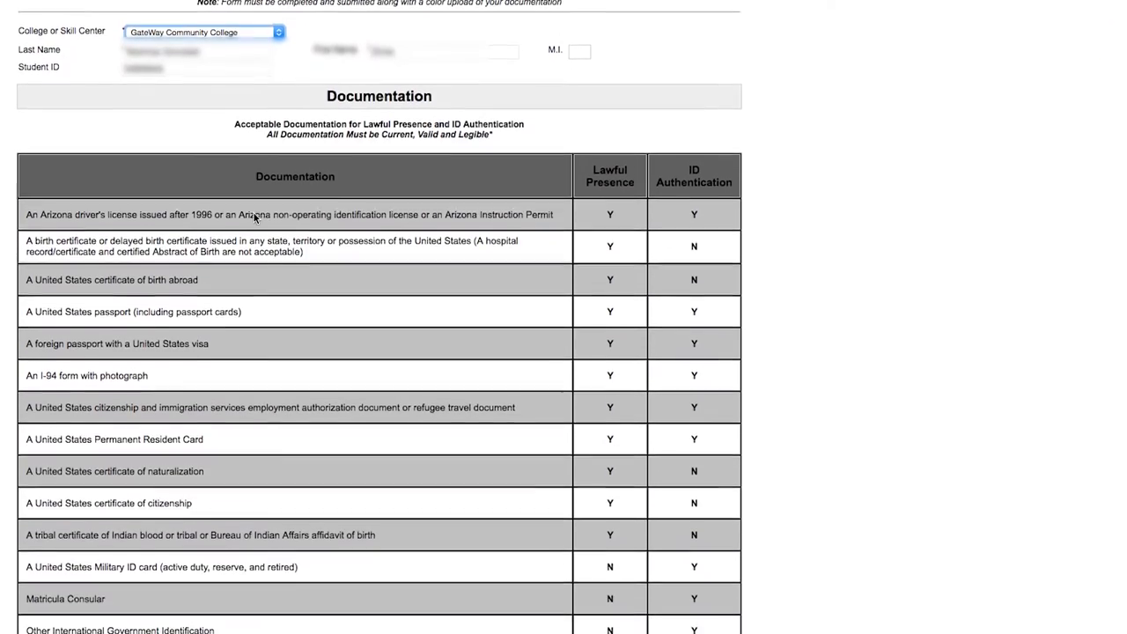
Upload Arizona Driver License.jpg as the form's documentation.
scroll("down", 3)
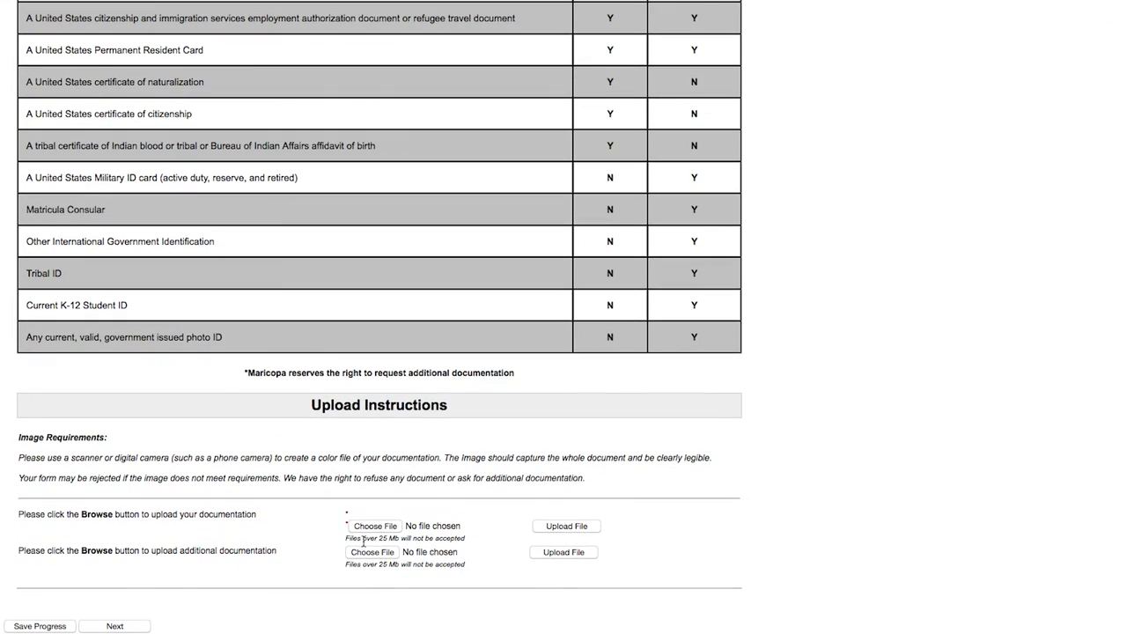
left_click(374, 525)
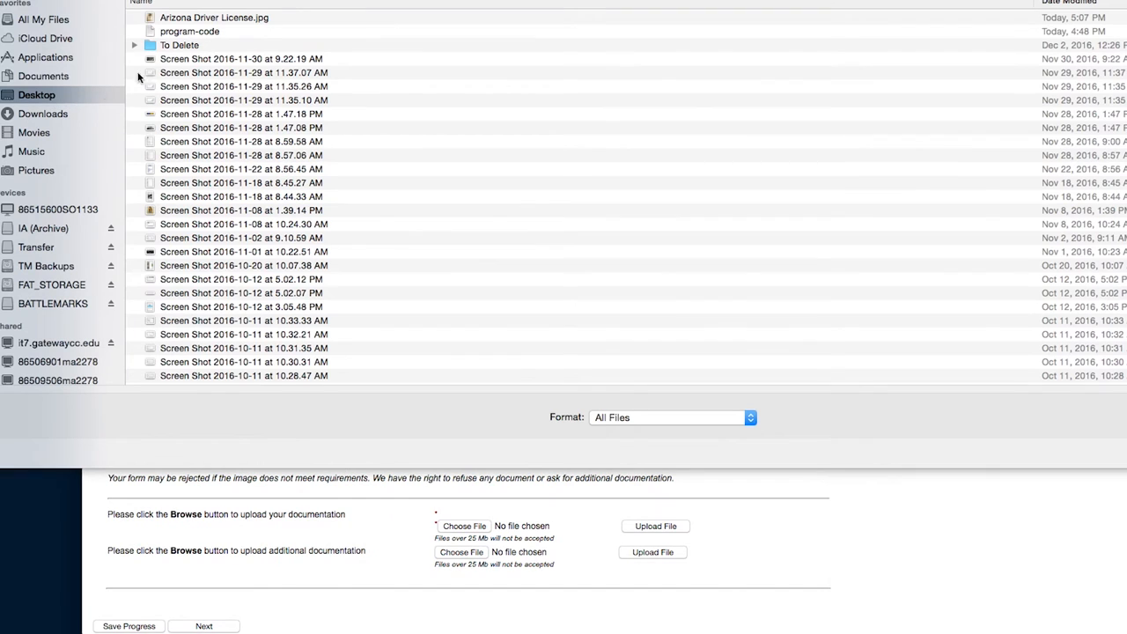
left_click(226, 18)
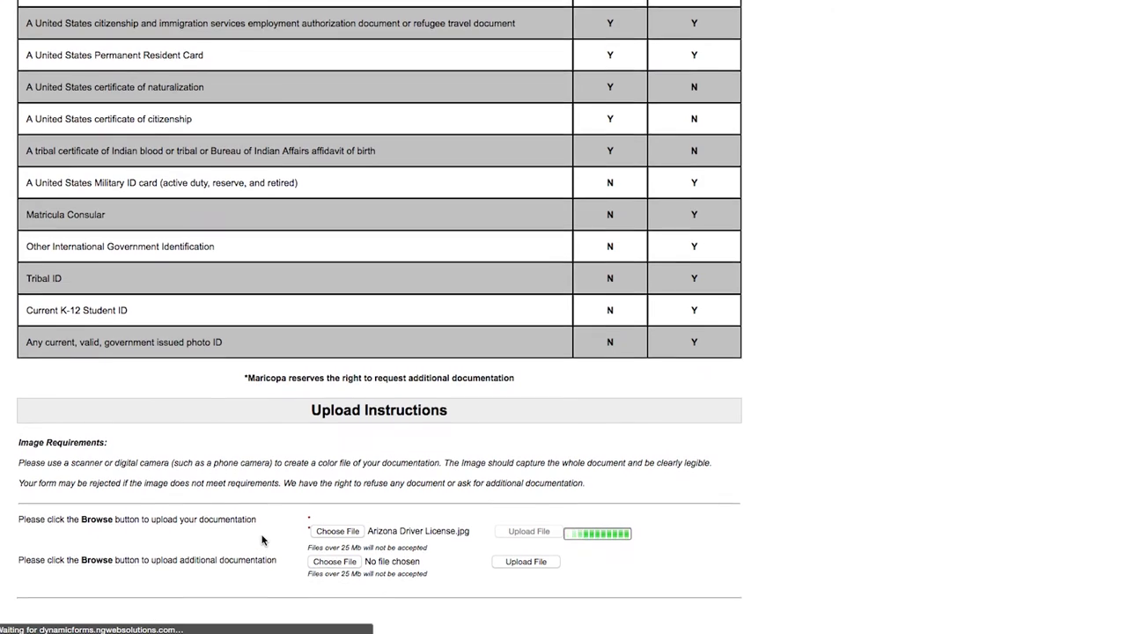
left_click(526, 531)
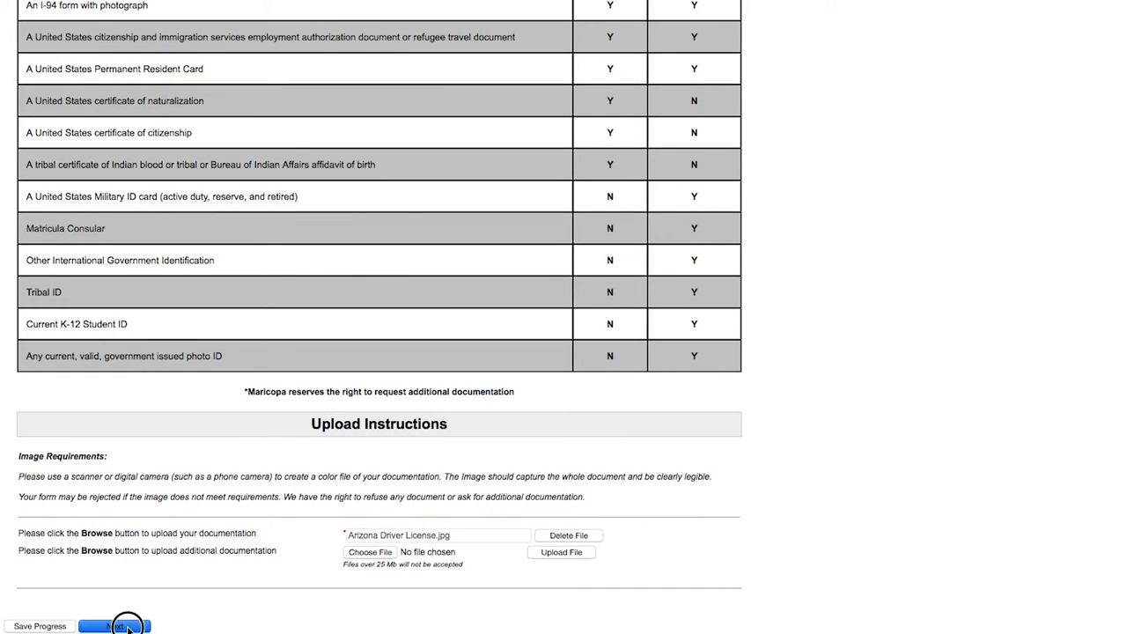
Enter first and last name in the signature fields and sign the form electronically.
left_click(115, 626)
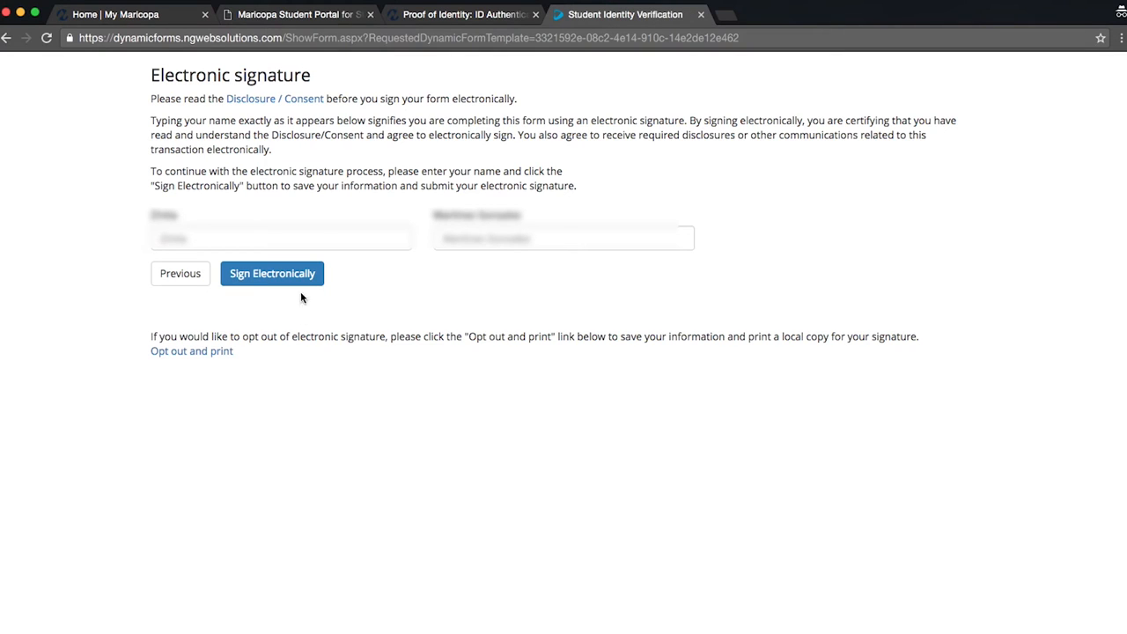
left_click(280, 237)
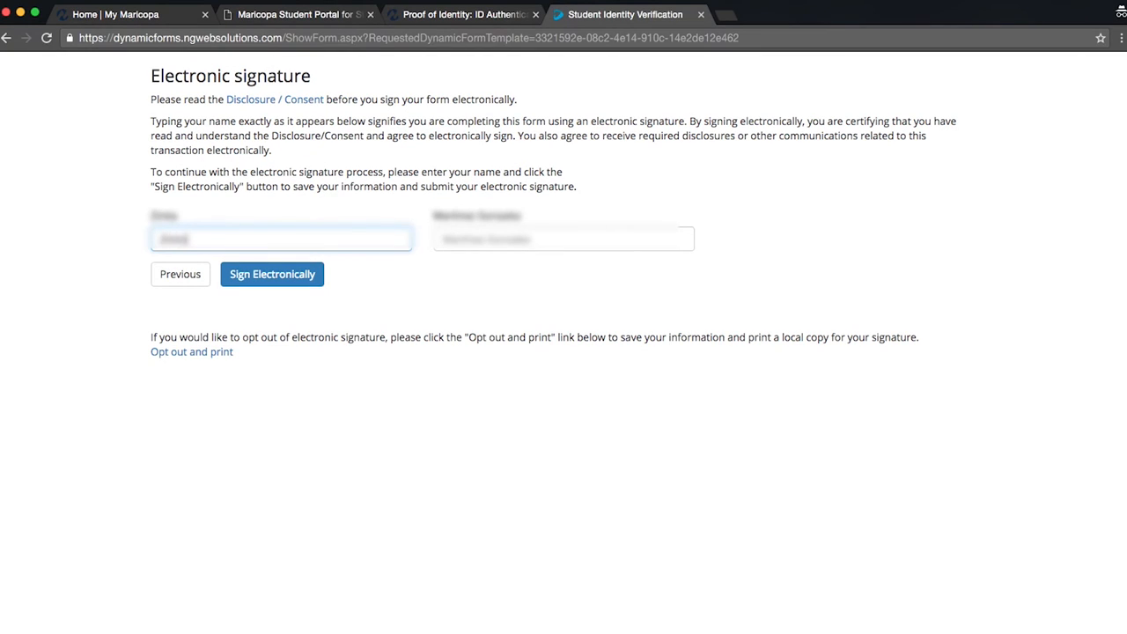
left_click(563, 238)
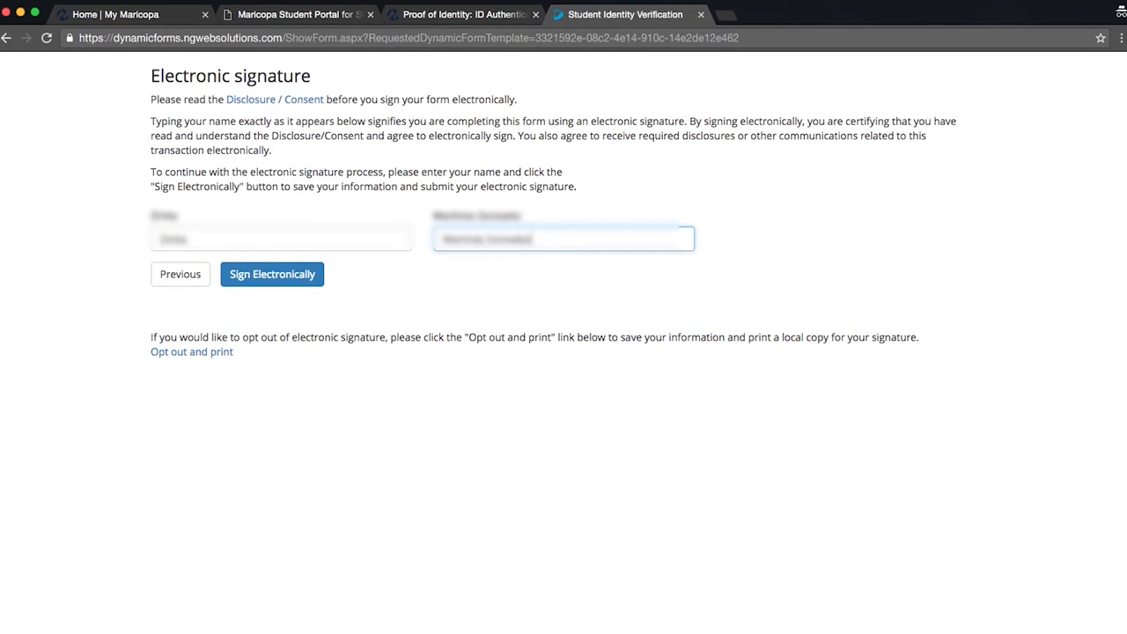
left_click(272, 274)
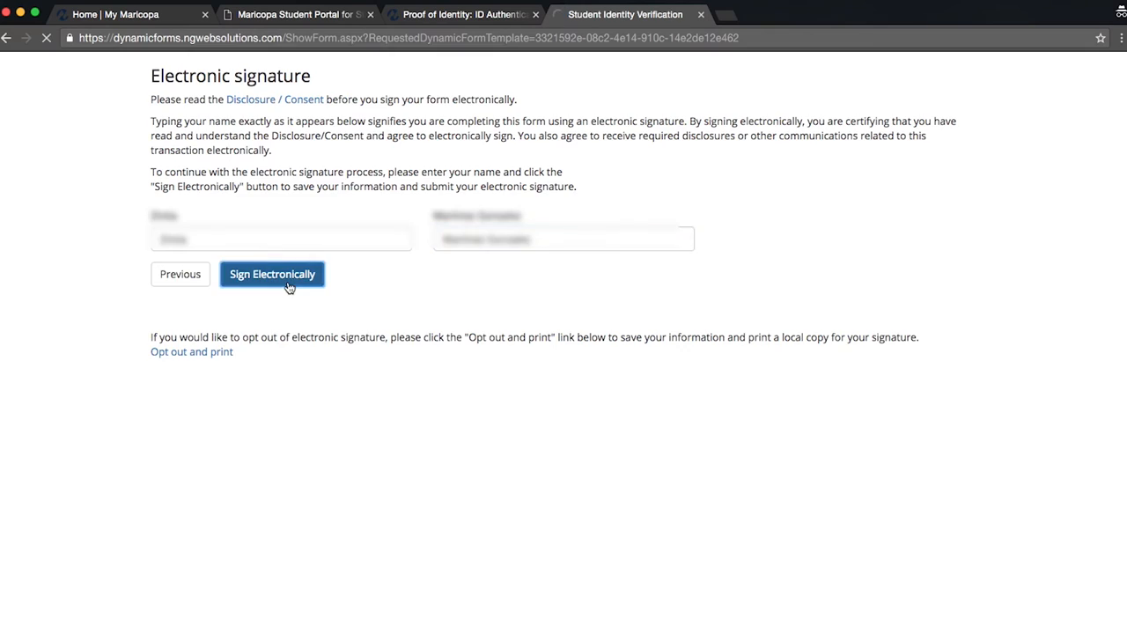
left_click(271, 274)
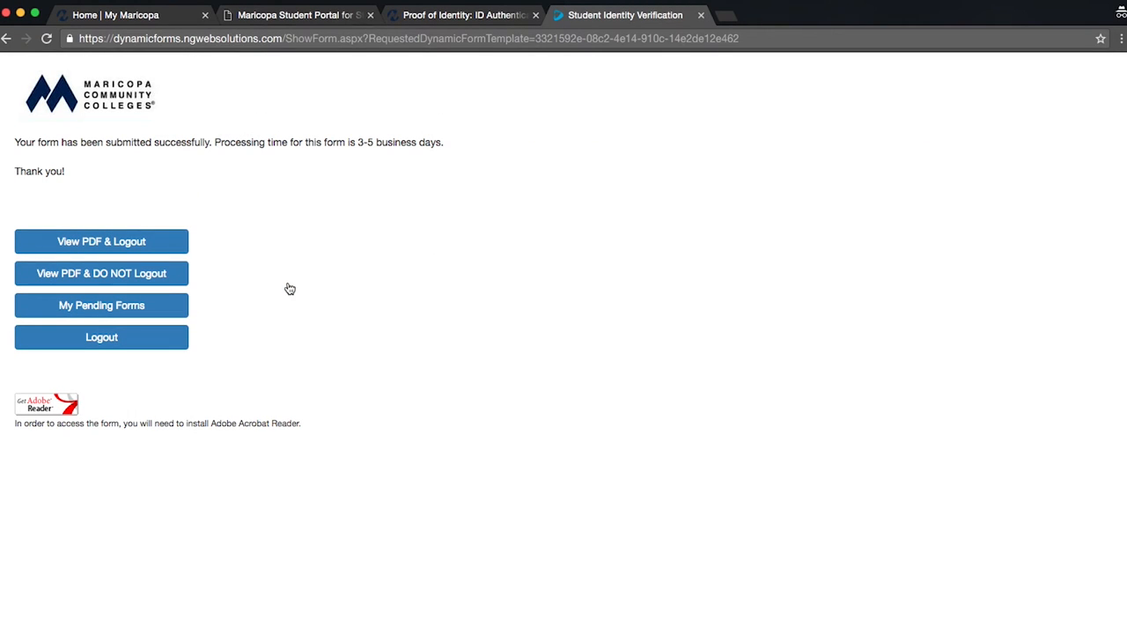
mouse_move(244, 196)
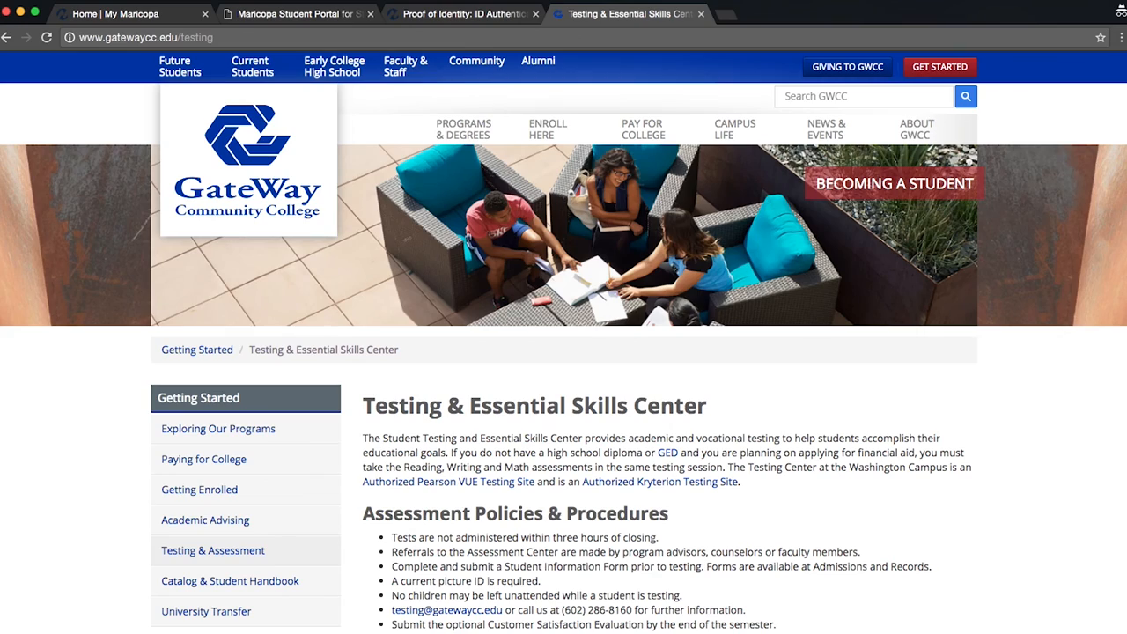
Scroll to Test & Exam Schedules and show the ACCUPLACER Test Resources tab.
scroll("down", 3)
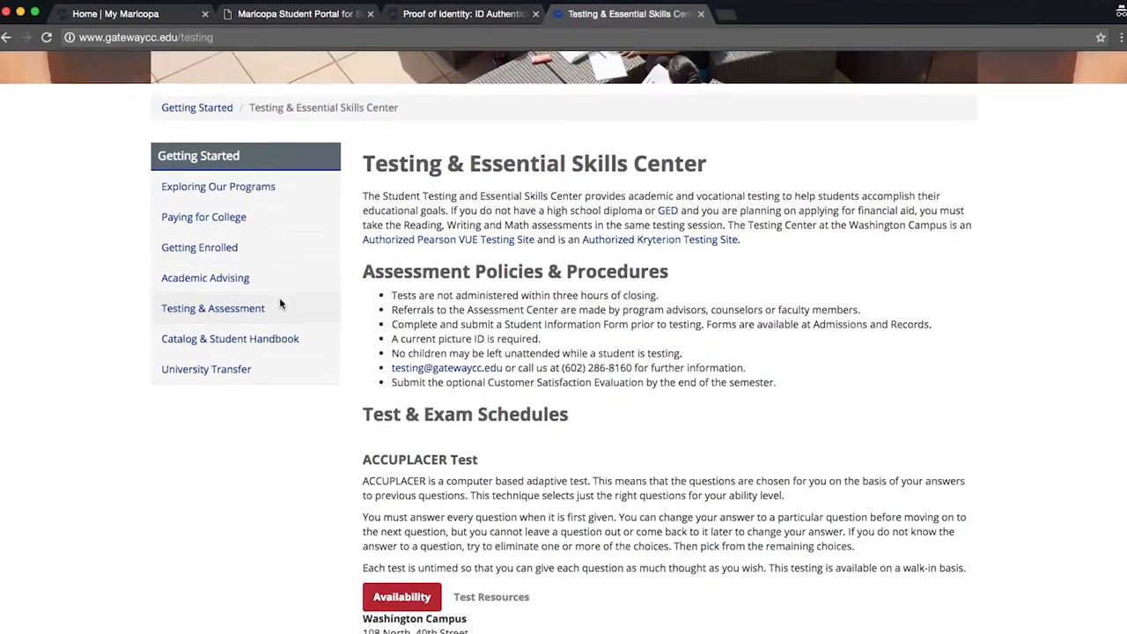
scroll("down", 3)
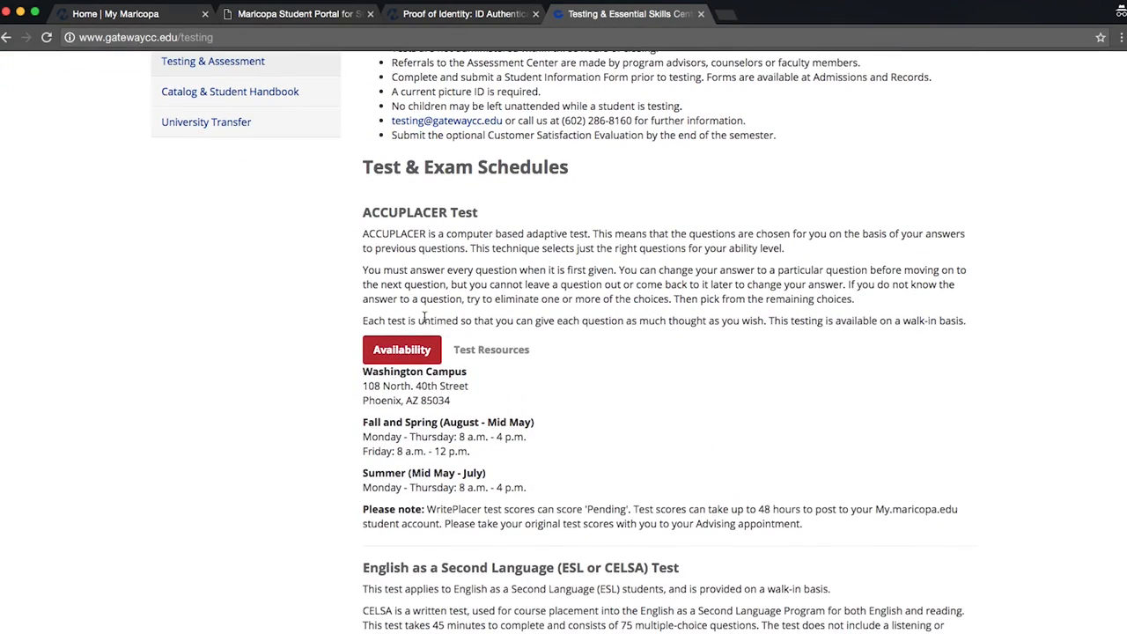
mouse_move(505, 357)
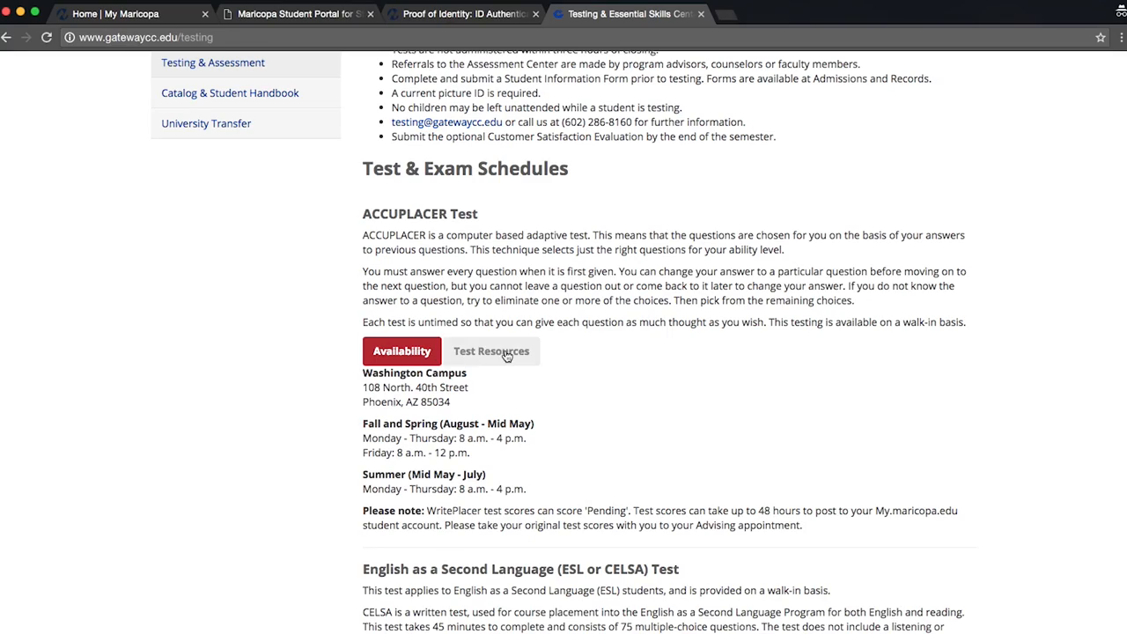
left_click(492, 351)
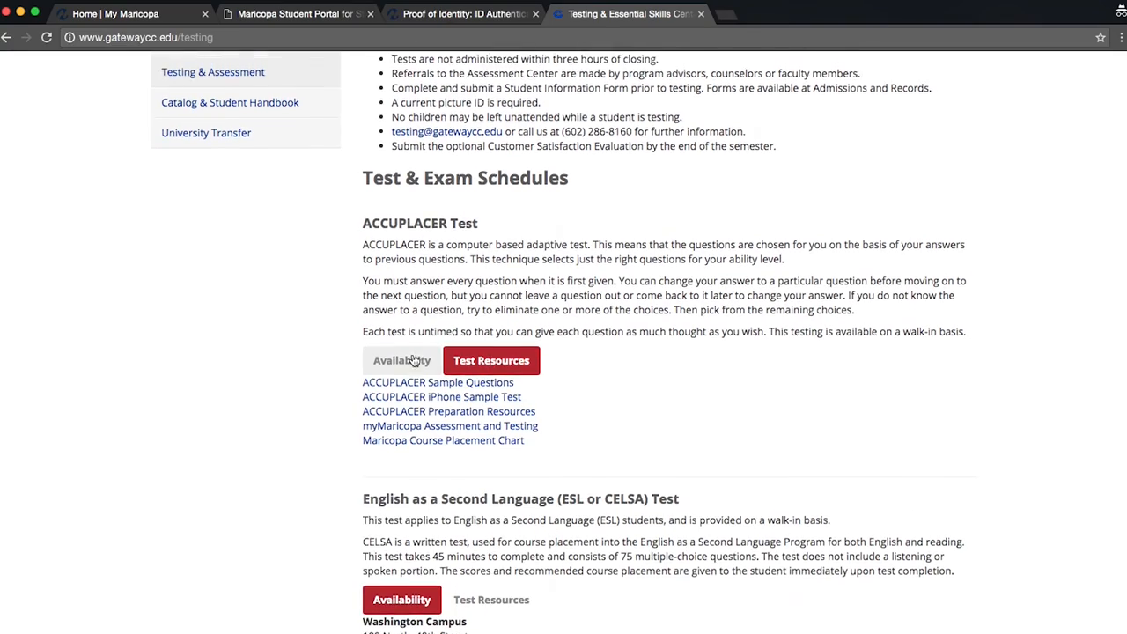